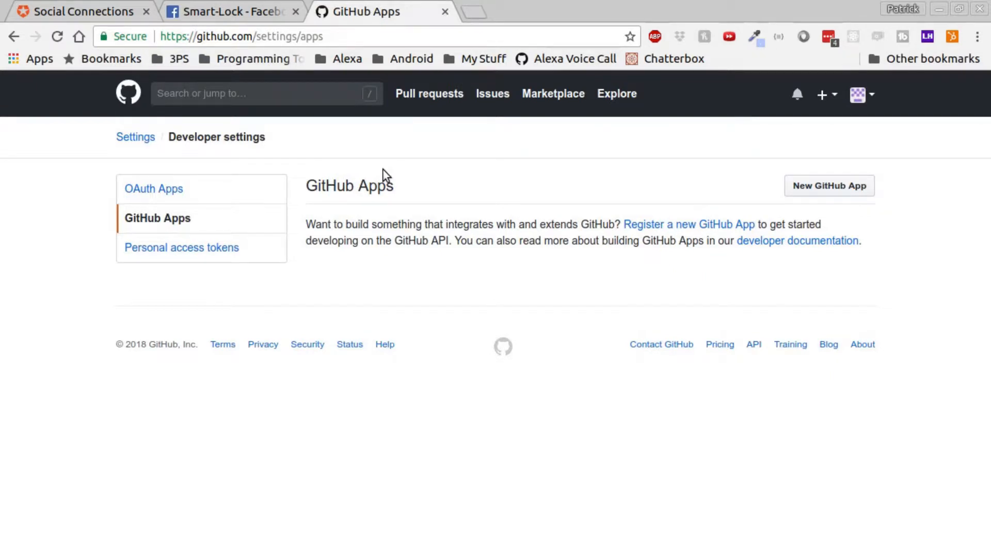
Start a new GitHub OAuth application named 'Smart Lock' from Developer settings > OAuth Apps.
left_click(153, 189)
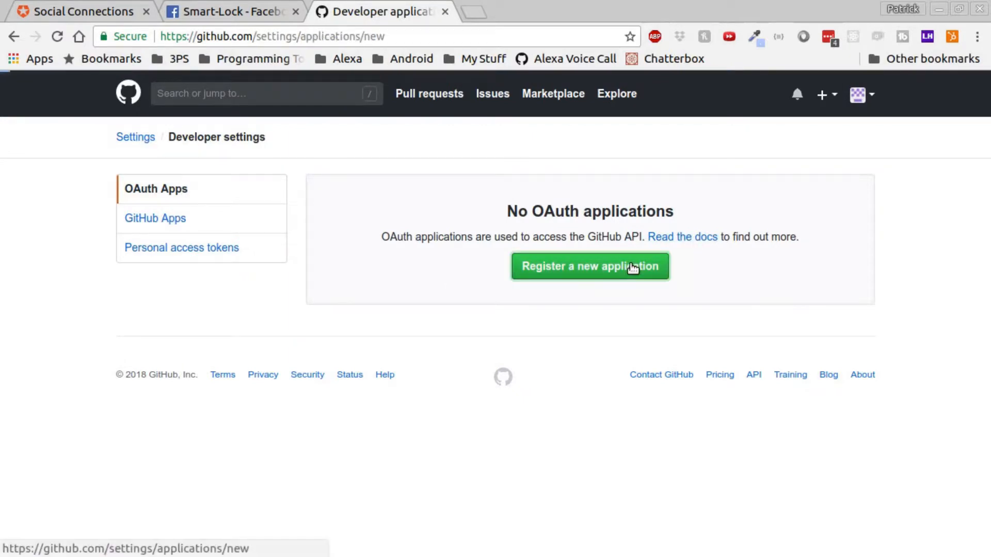
left_click(590, 266)
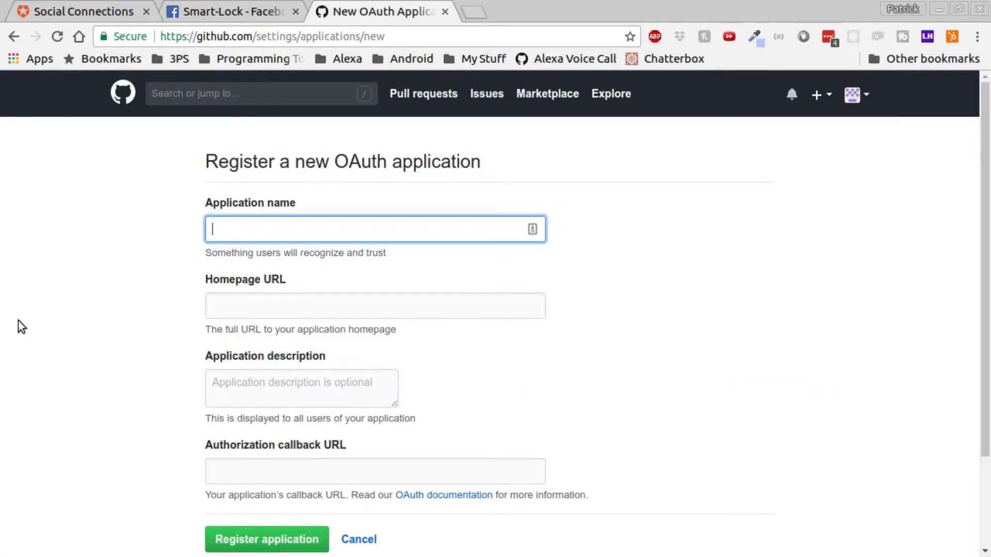
type("S")
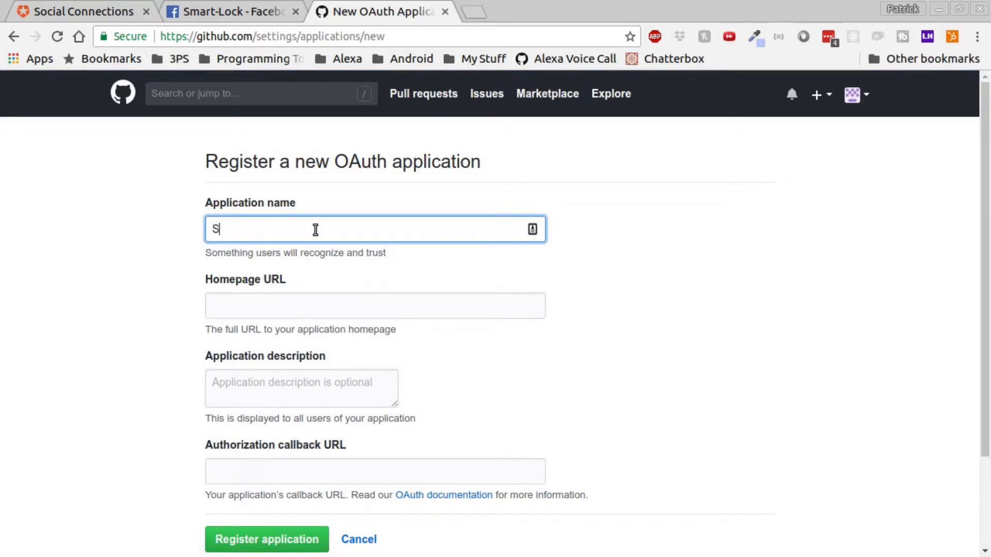
type("mart Lock")
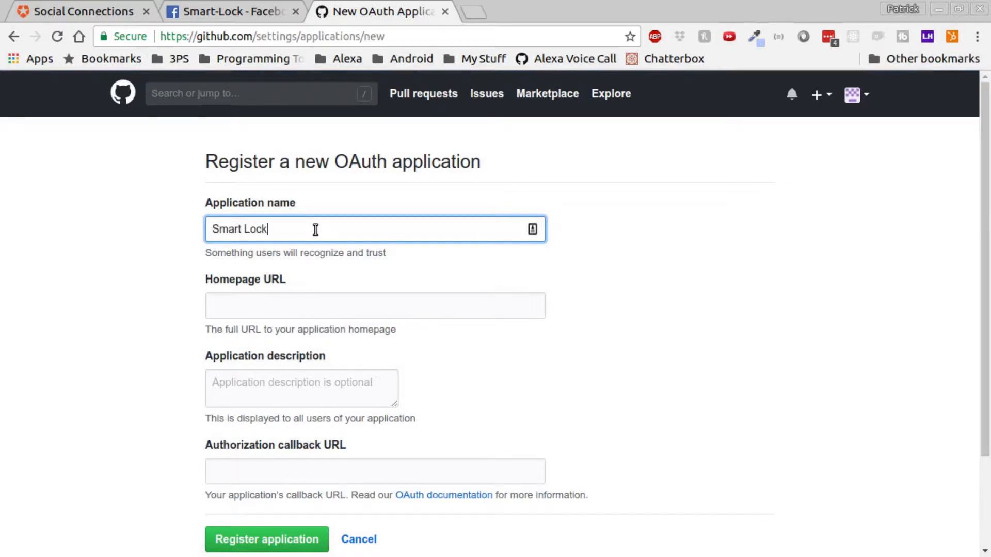
mouse_move(165, 148)
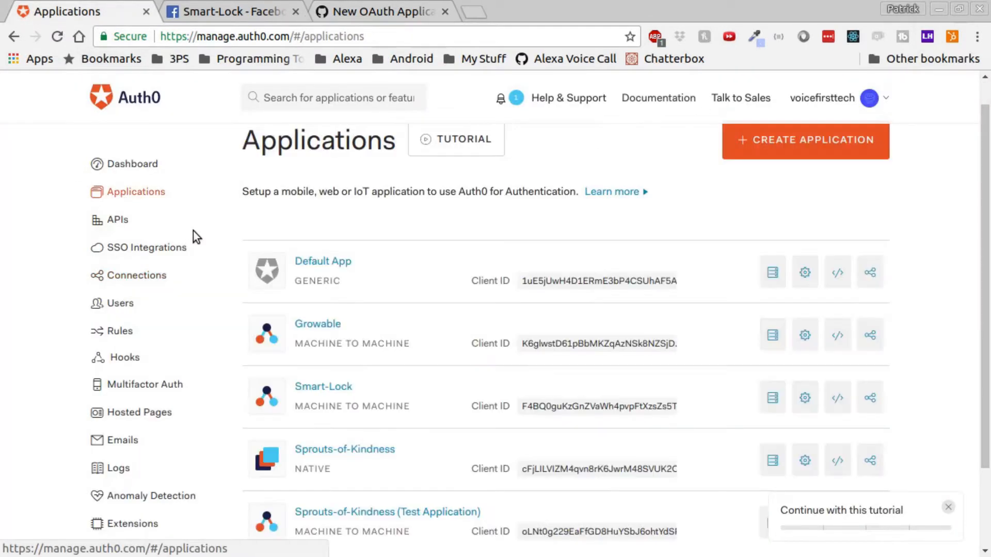
Read the Smart-Lock domain in Auth0 and fill voicefirsttech.auth0.com homepage and /login/callback callback URLs.
left_click(324, 386)
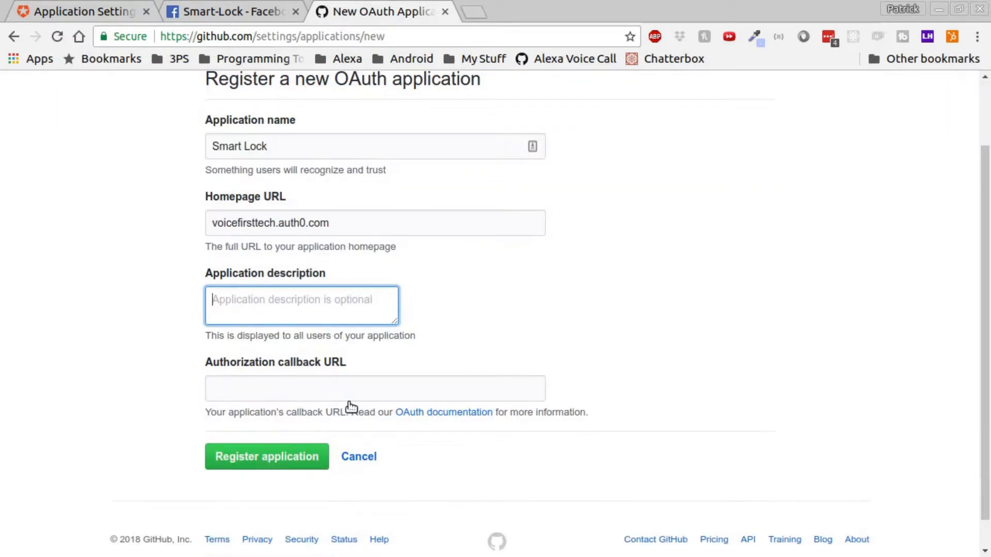
type("voicefirsttech.auth0.com")
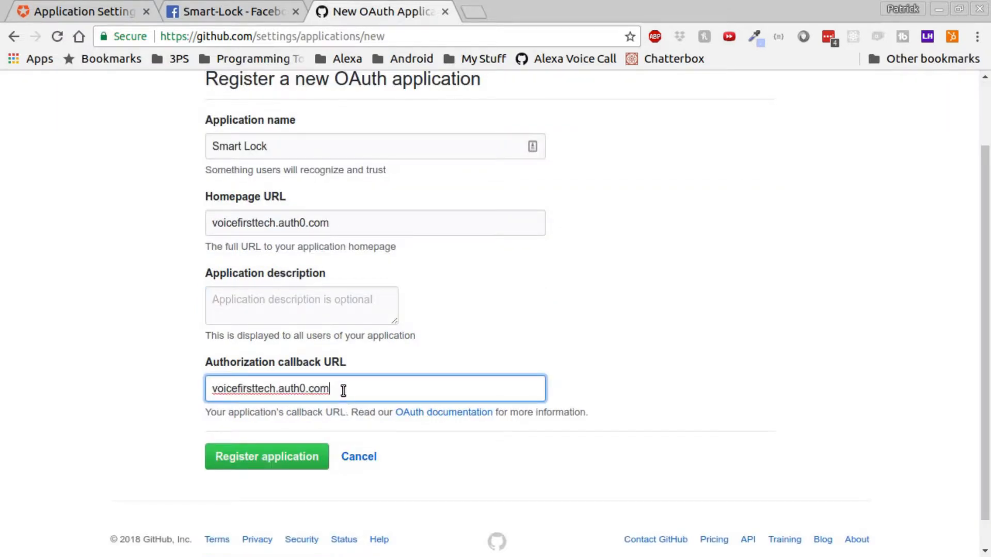
type("/login")
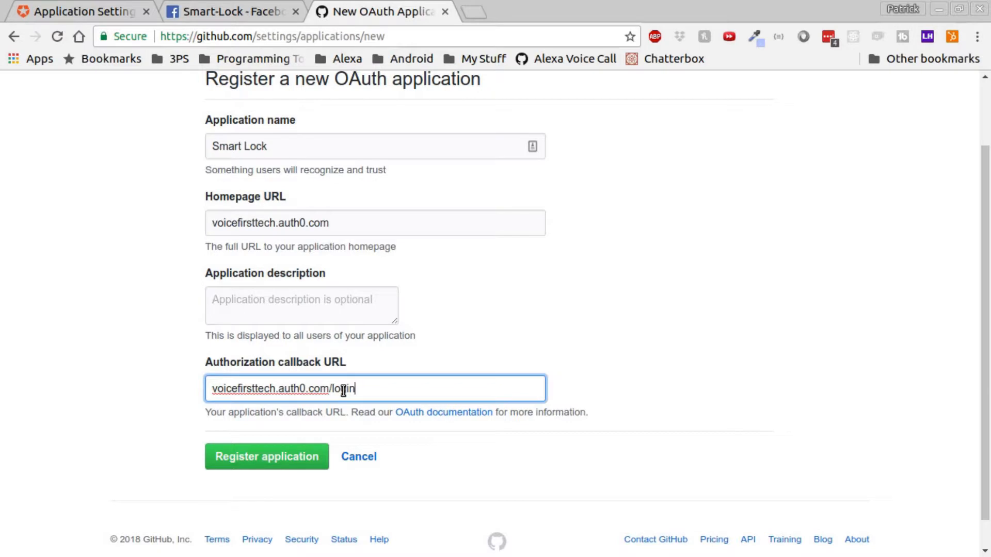
type("/callback")
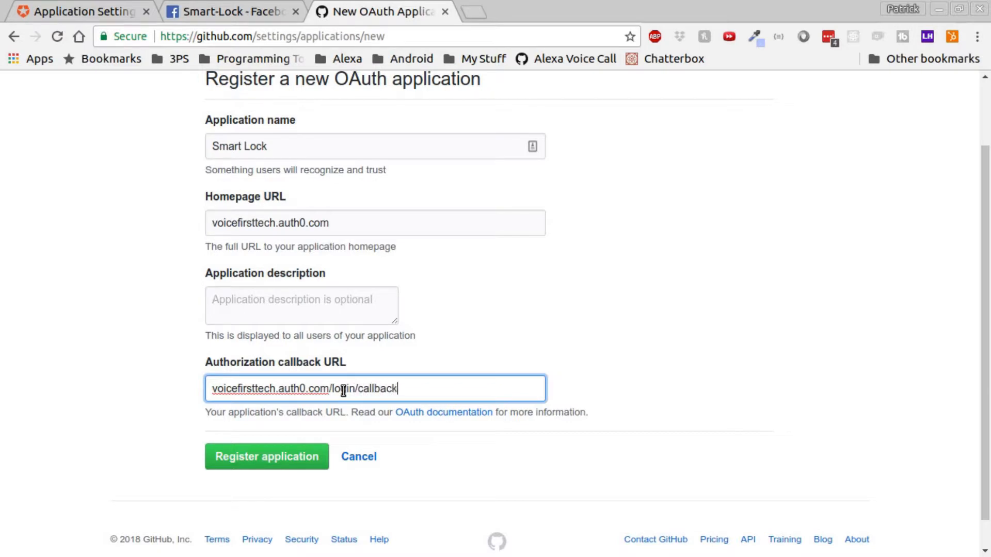
left_click(266, 471)
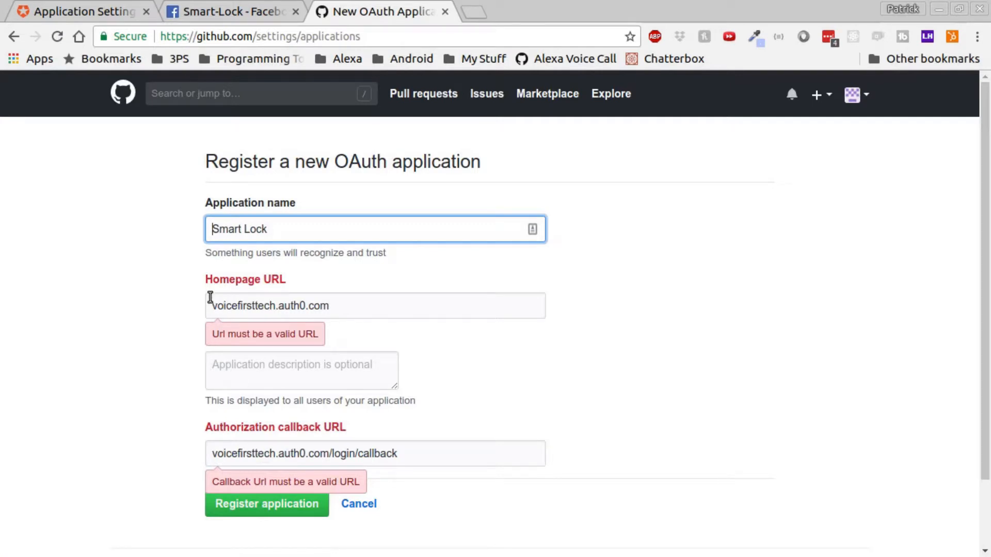
type("https:")
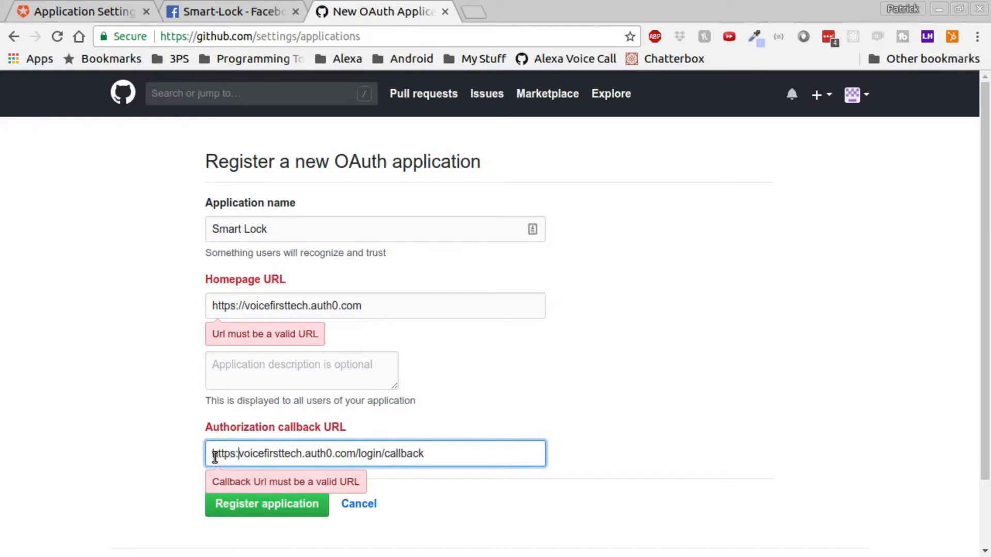
left_click(266, 504)
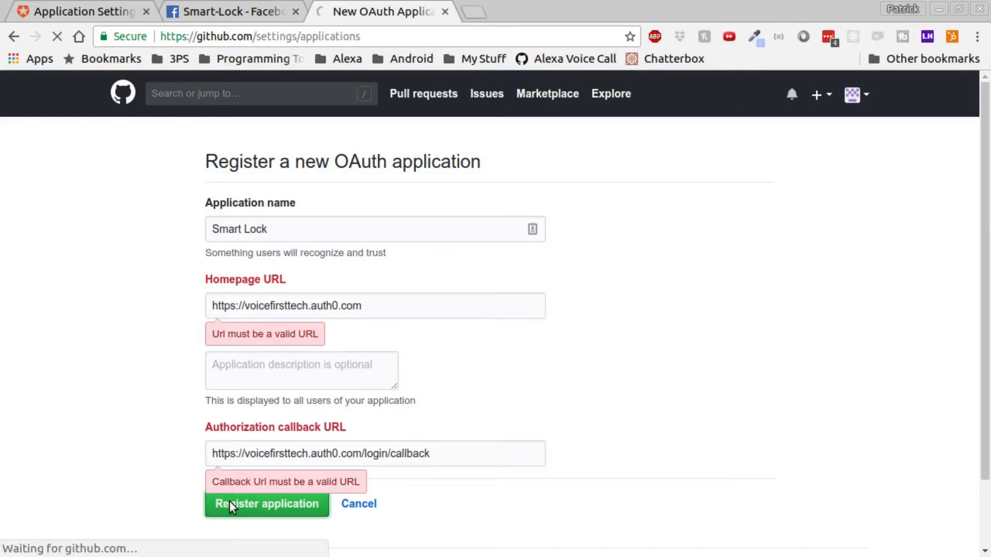
Copy the new Smart Lock app's Client ID and return to the Auth0 dashboard.
left_click(266, 504)
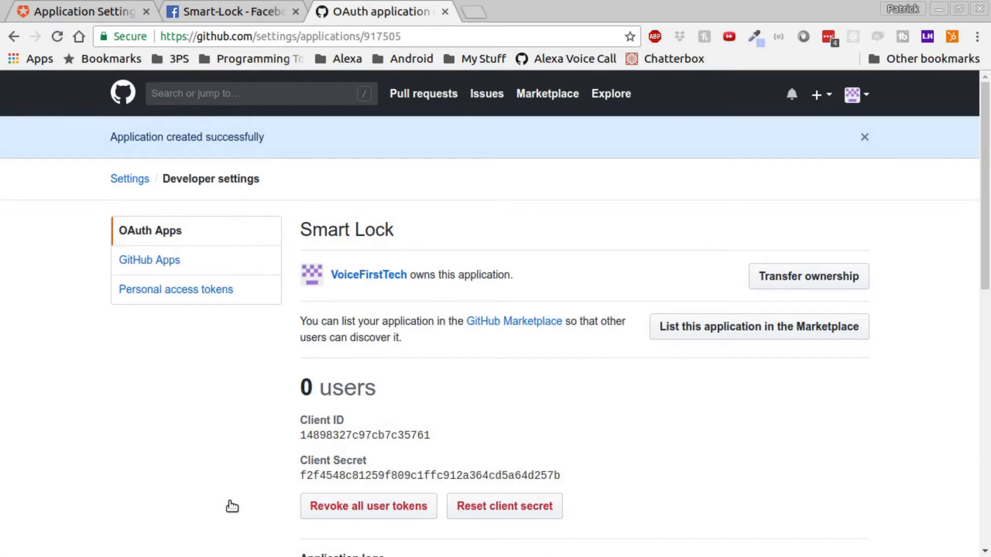
mouse_move(431, 447)
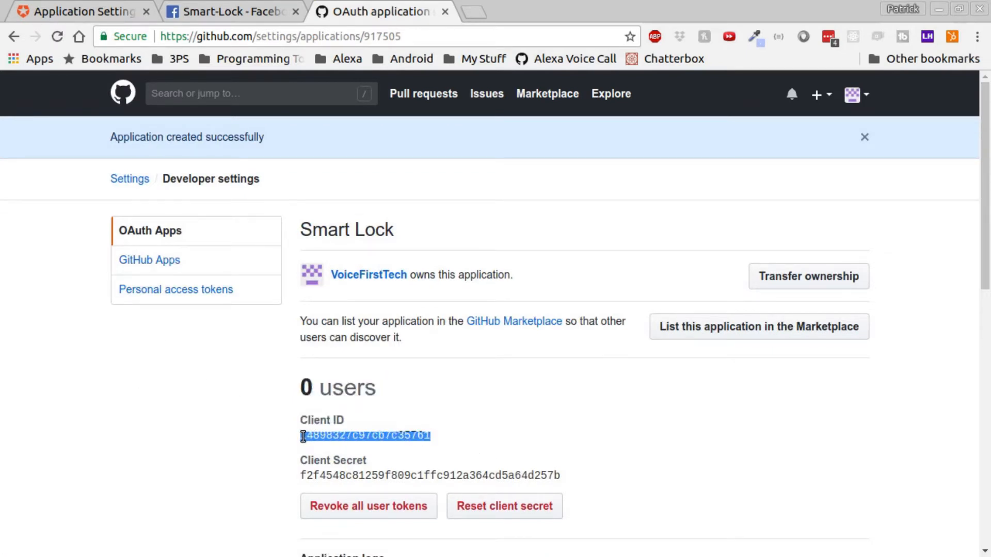
left_click(78, 10)
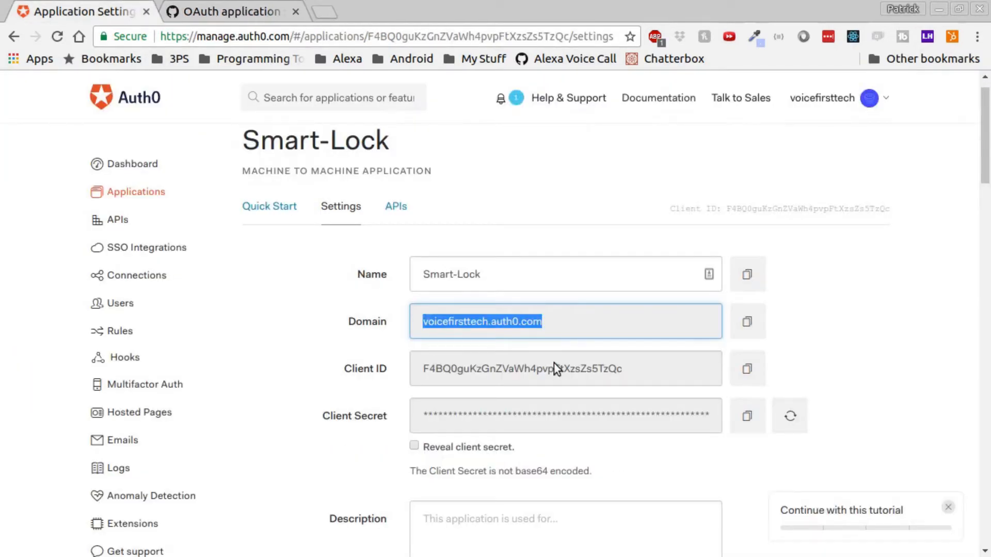
Fill Auth0's GitHub social connection with the Smart Lock Client ID and Client Secret.
left_click(136, 275)
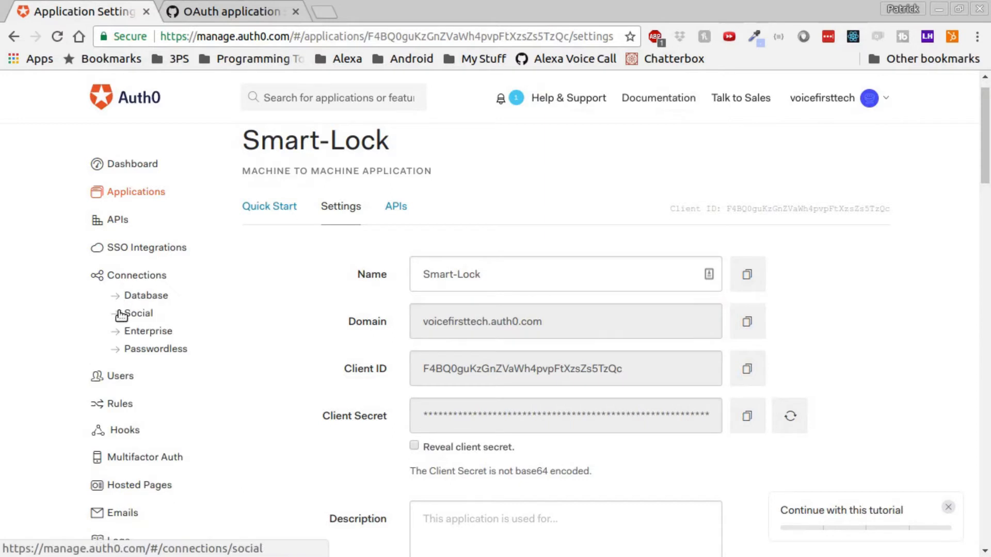
left_click(137, 314)
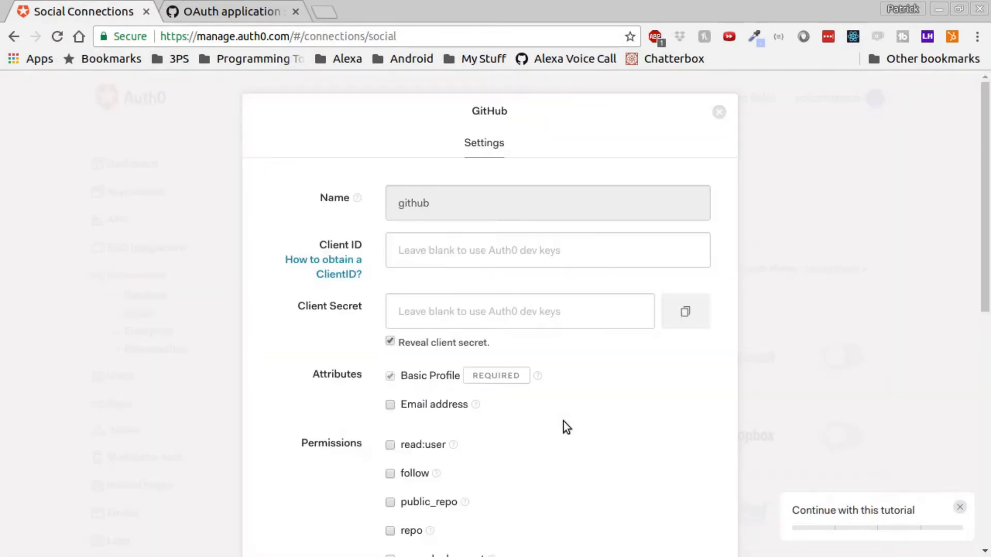
left_click(494, 257)
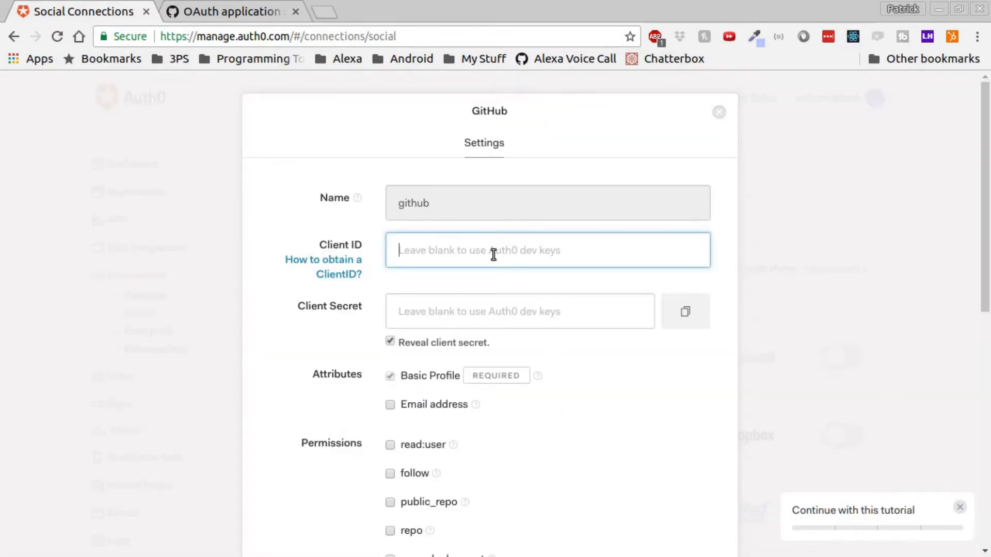
left_click(229, 11)
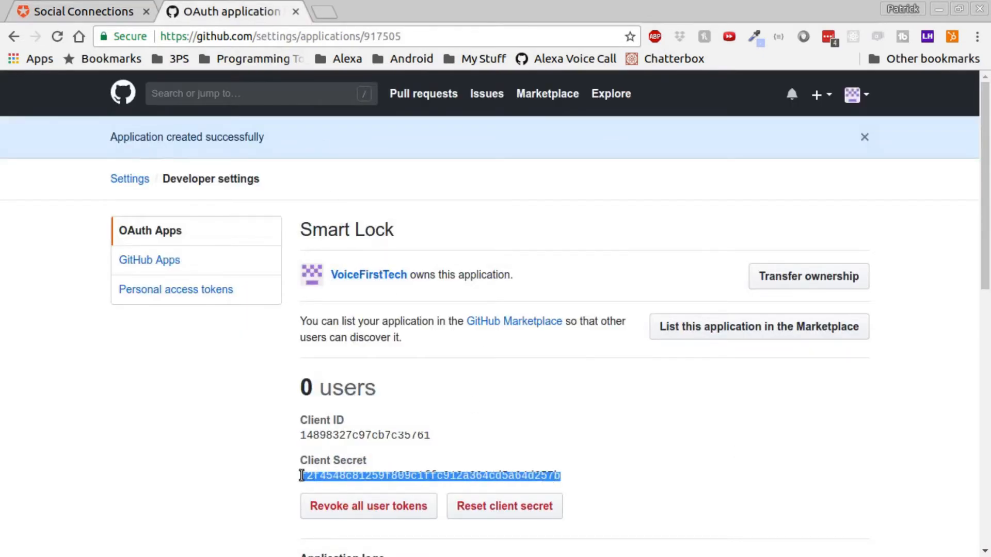
left_click(77, 11)
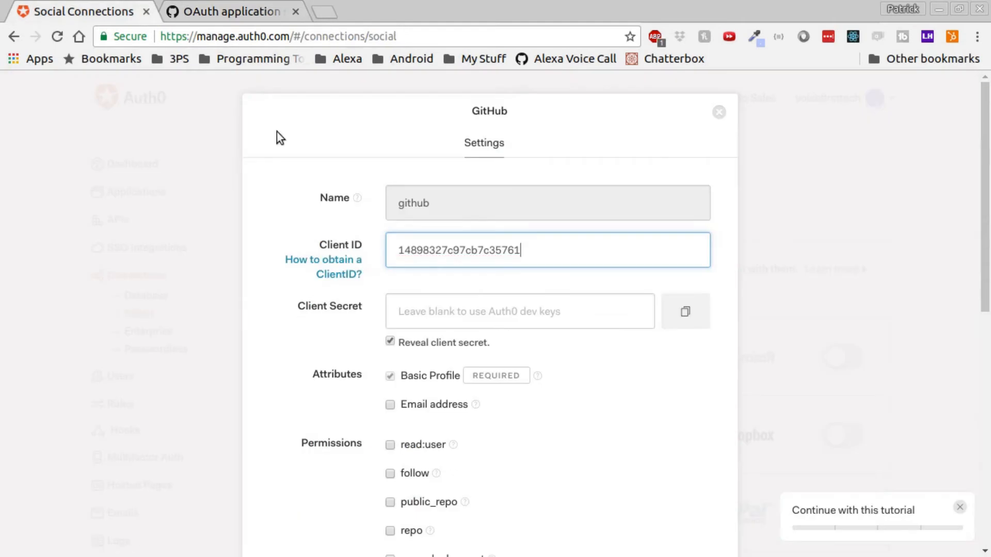
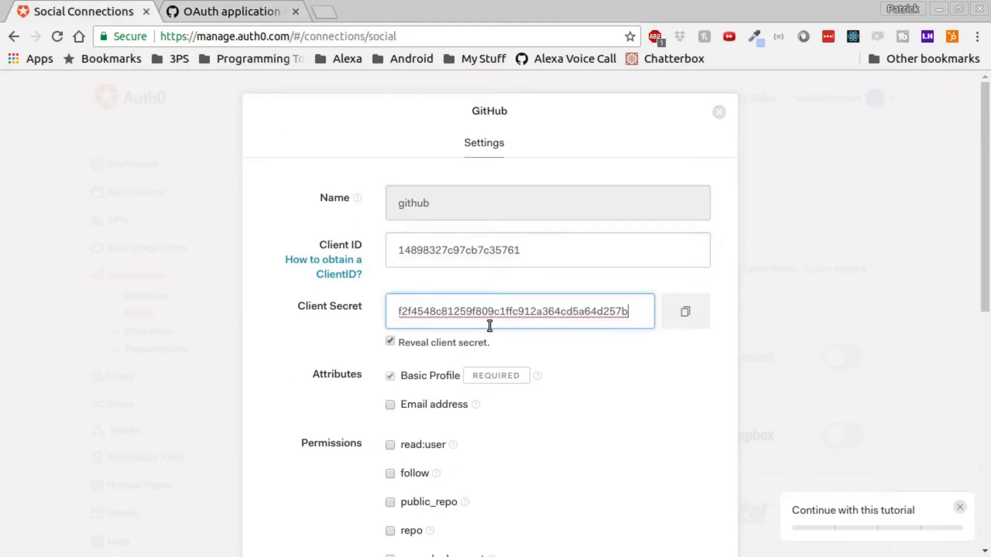
Scroll to the bottom of the GitHub connection settings and save them.
scroll("down", 3)
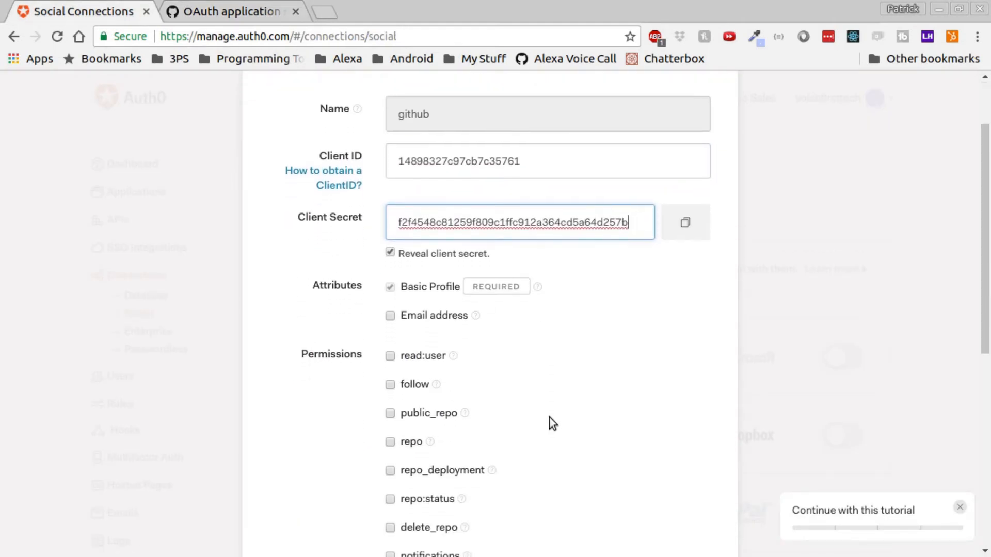
scroll("down", 3)
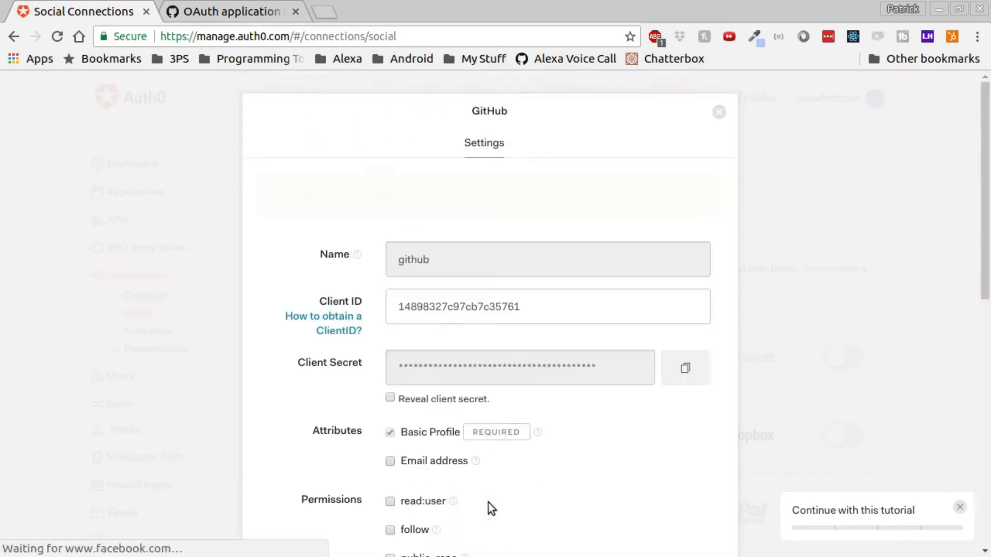
scroll("down", 3)
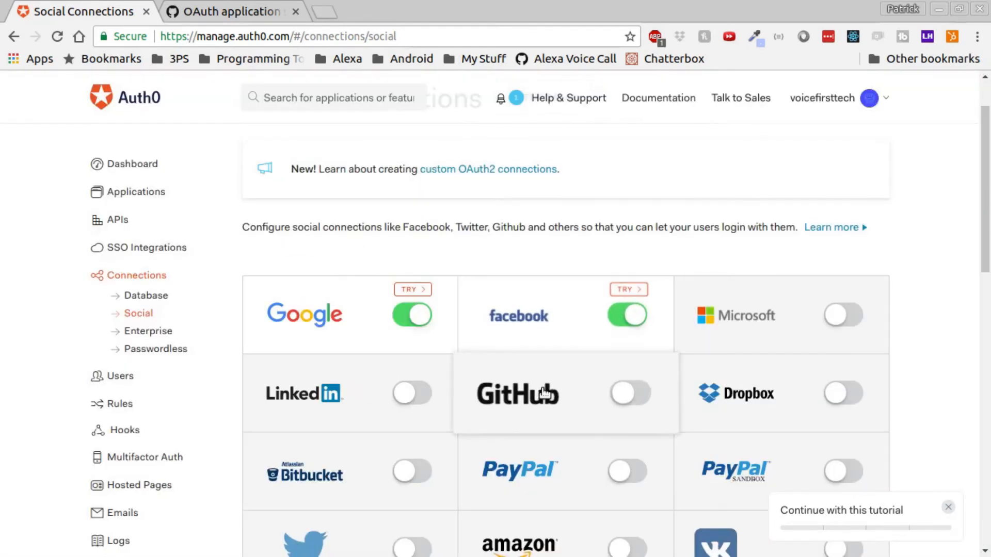
Switch the GitHub connection on, enabled for Smart-Lock only, and confirm.
left_click(627, 393)
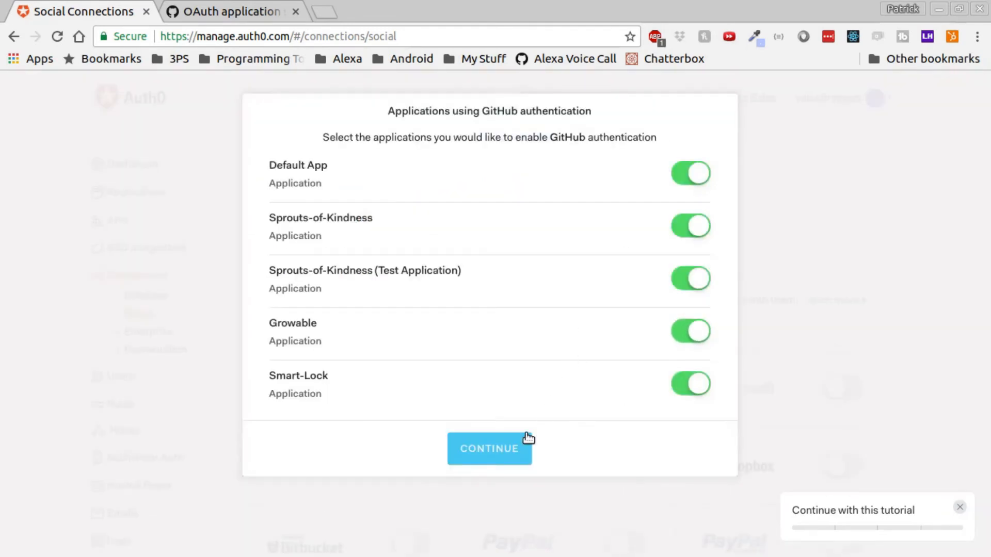
left_click(690, 330)
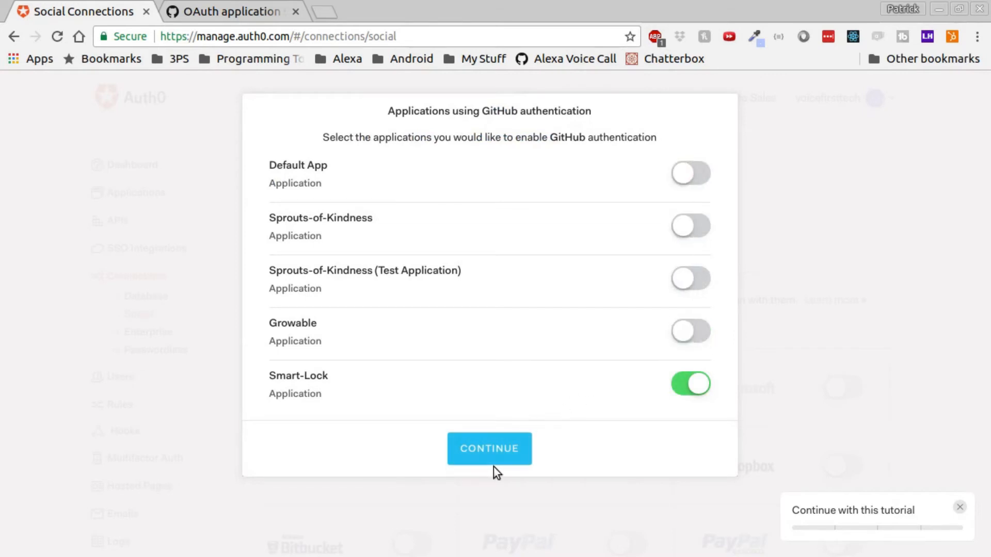
left_click(489, 449)
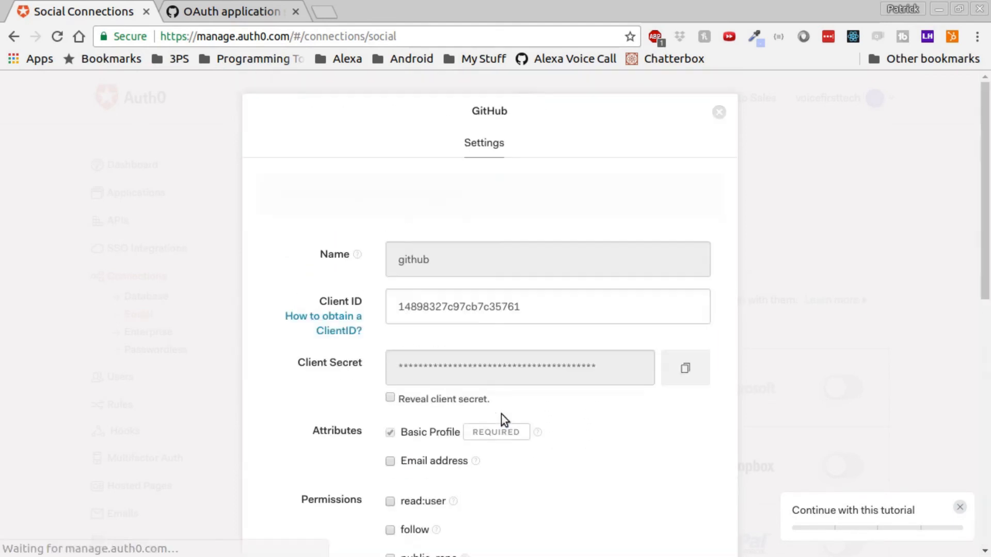
left_click(718, 111)
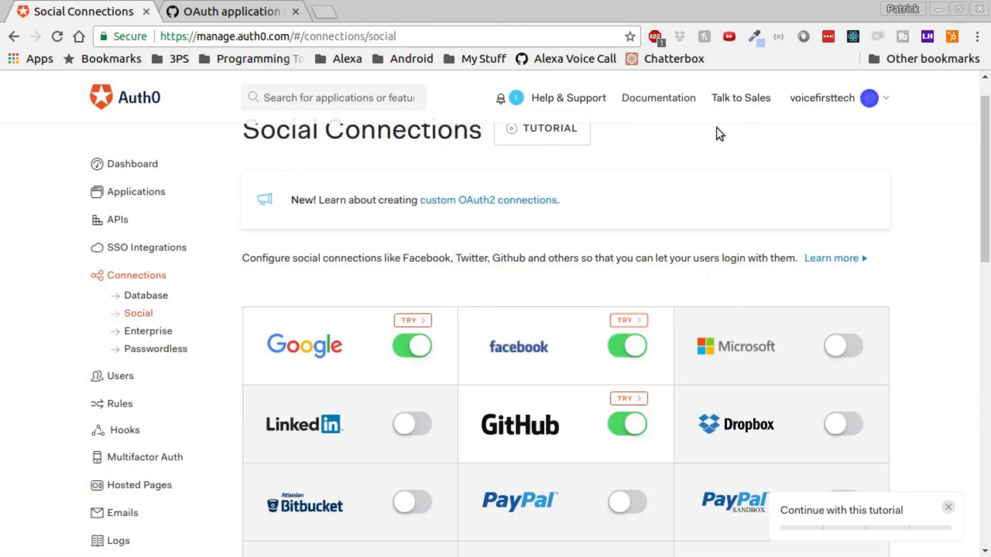